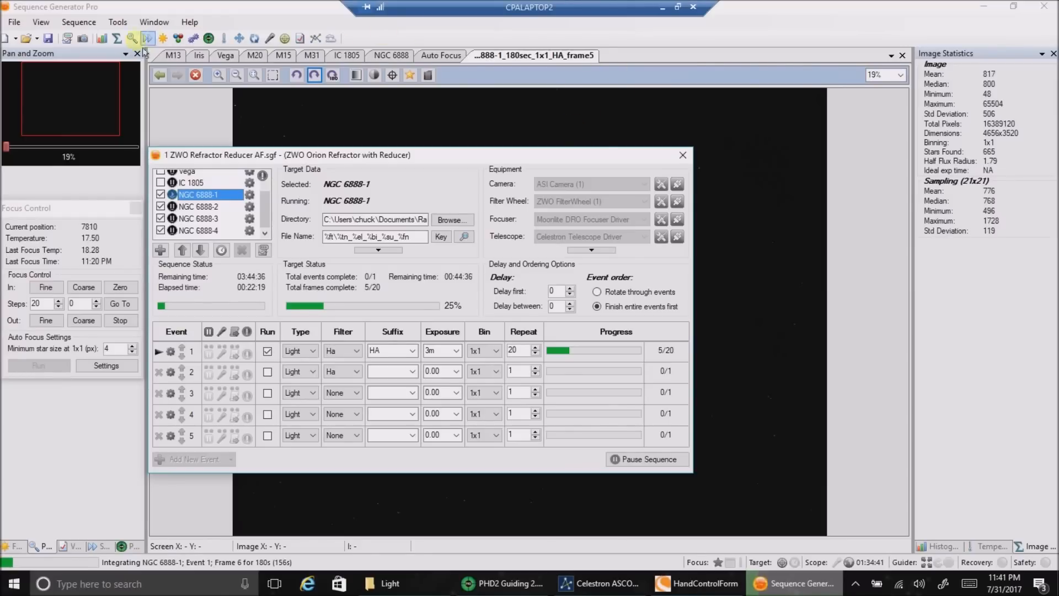
- Open the Framing & Mosaic Wizard with NGC 6888 as the object and 8° field of view
left_click(117, 21)
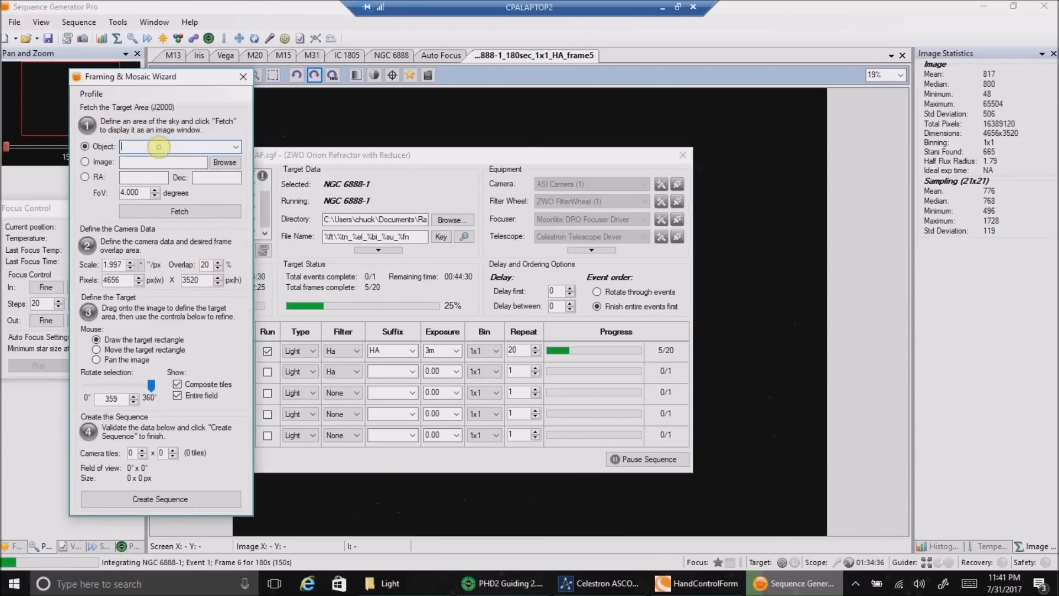
type("N")
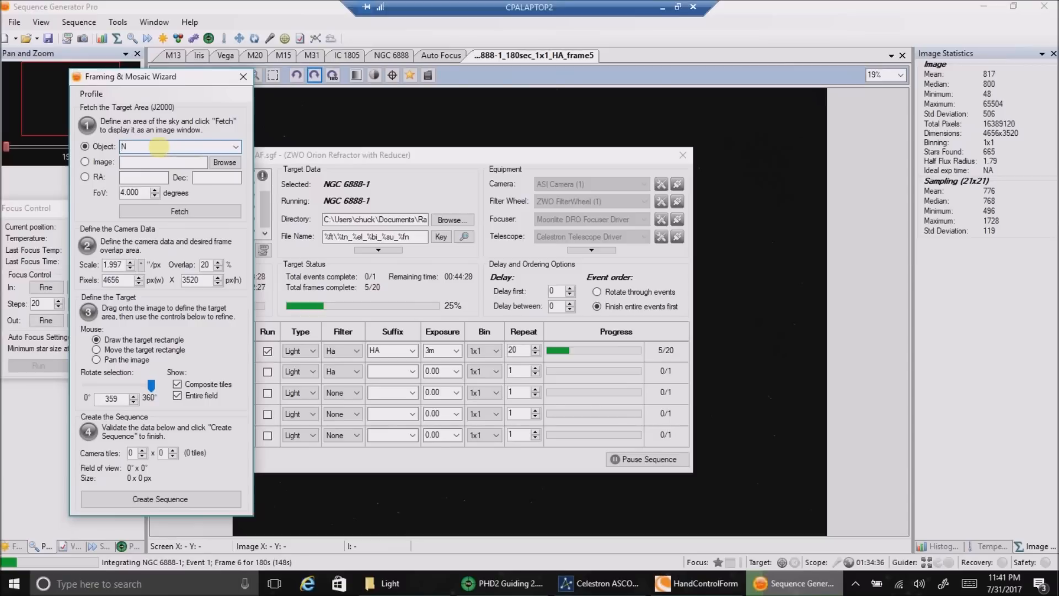
type("GC 6888")
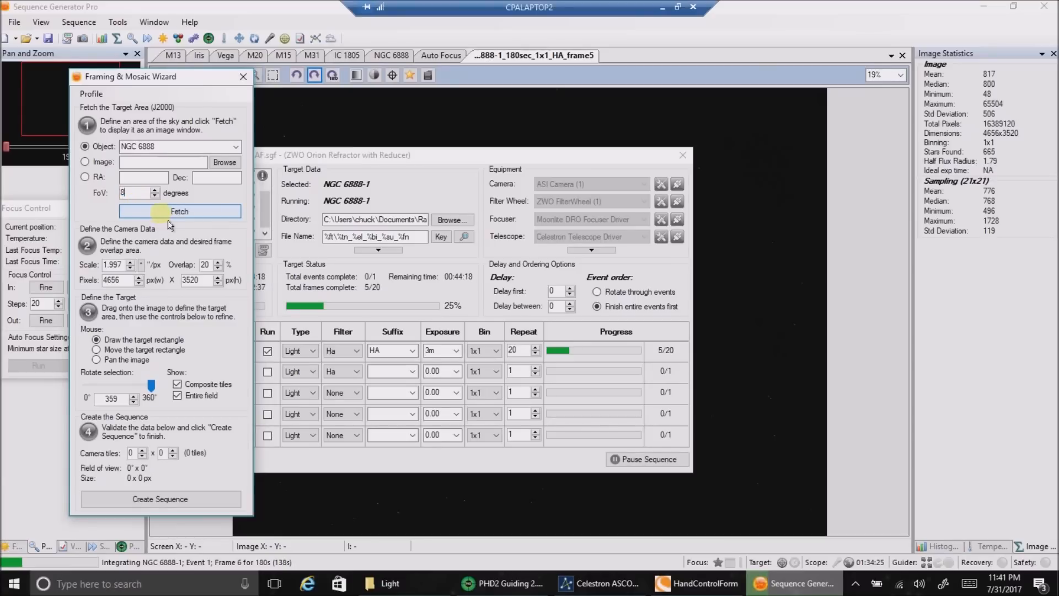
- Fetch the NGC 6888 sky image and frame a 2 × 2 four-tile mosaic over the nebula
left_click(180, 211)
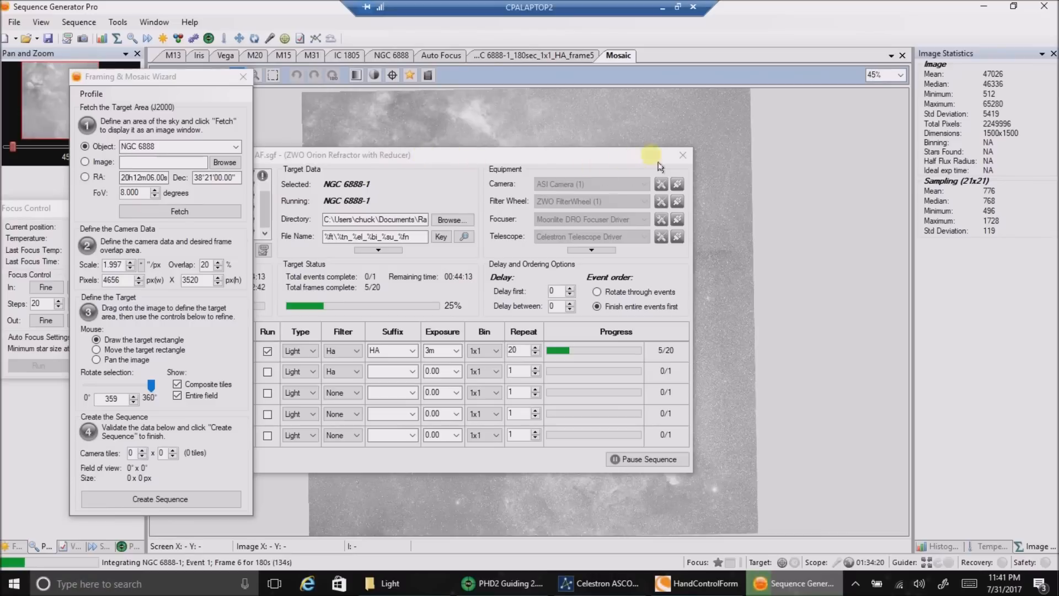
left_click(681, 156)
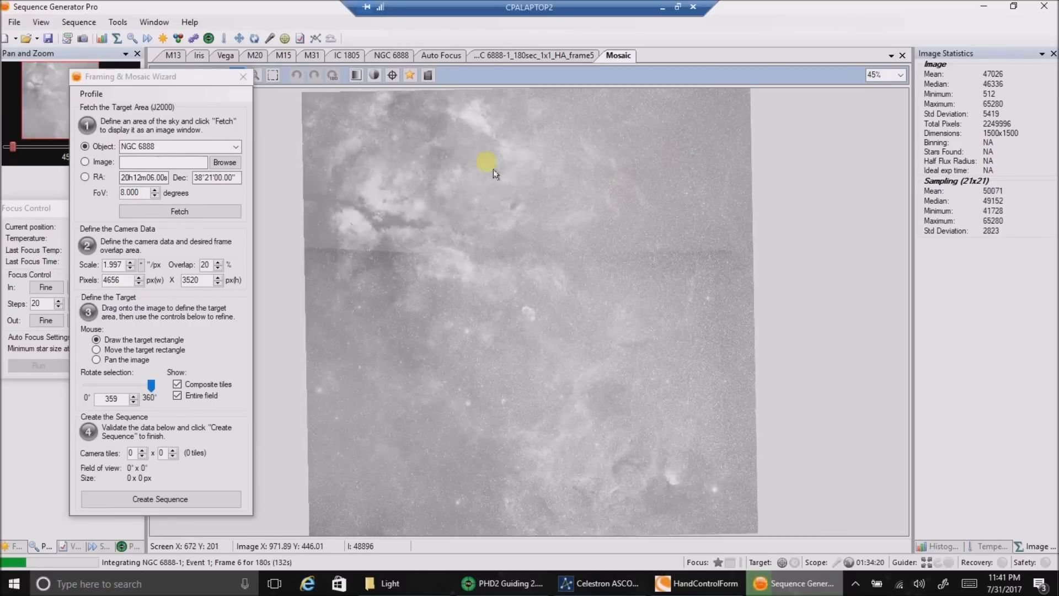
mouse_move(351, 169)
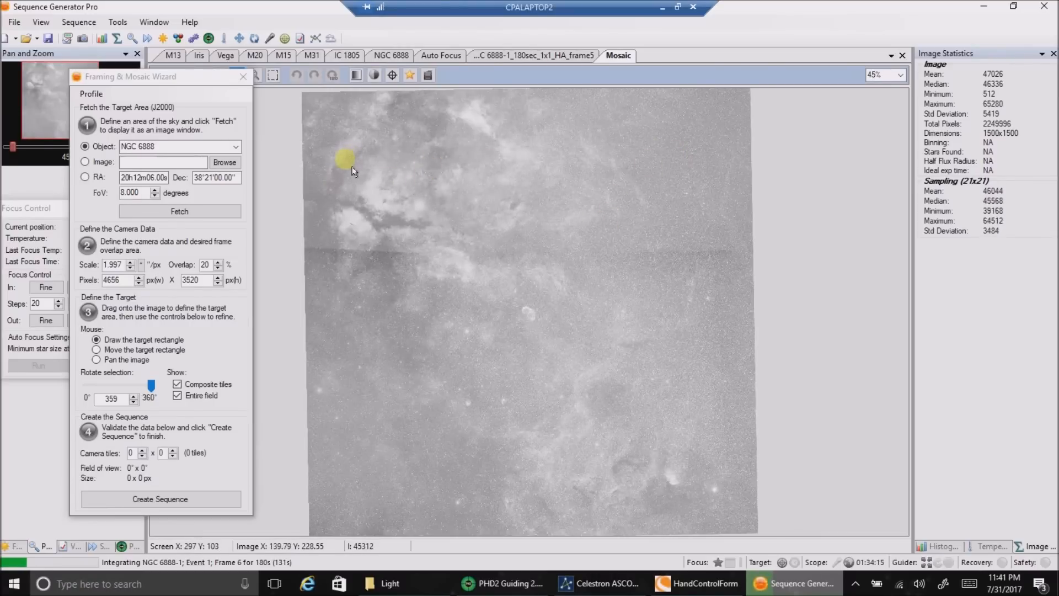
left_click(96, 349)
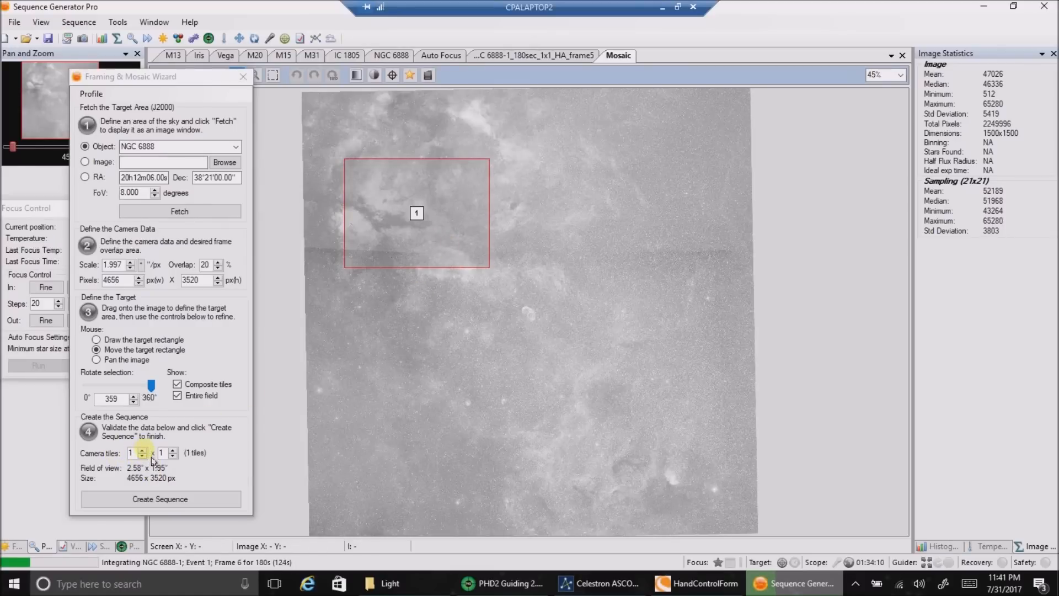
left_click(141, 450)
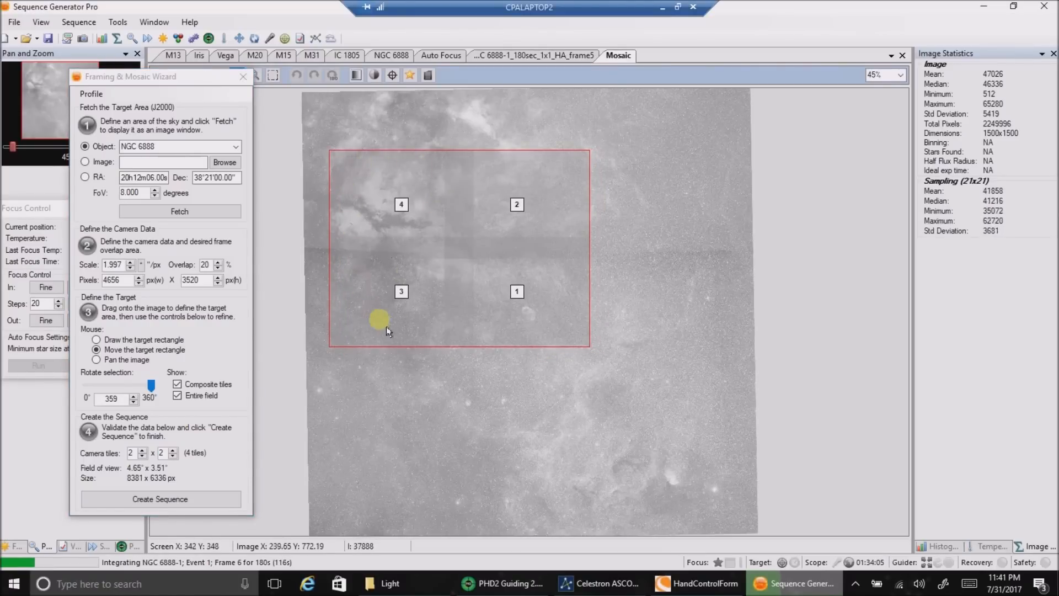
mouse_move(378, 111)
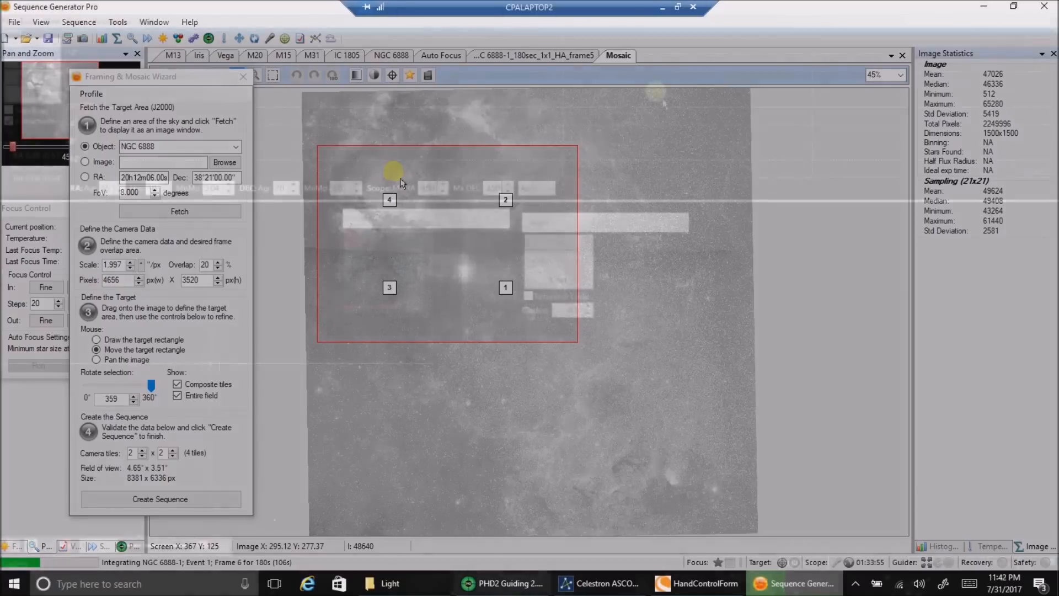
- Bring up PHD2 Guiding to check the guiding graph and star profile
left_click(500, 583)
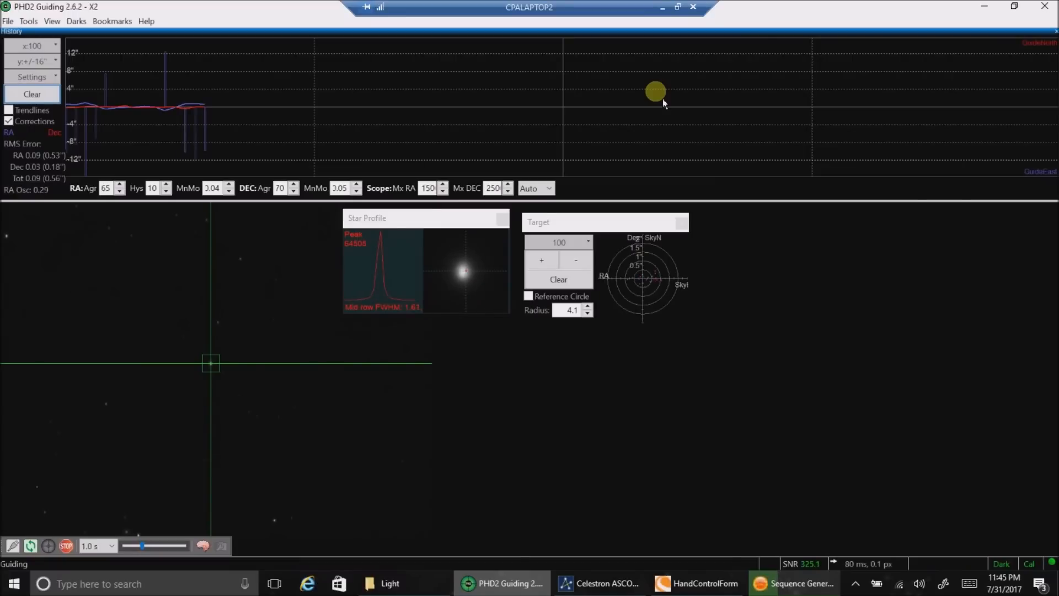
mouse_move(67, 205)
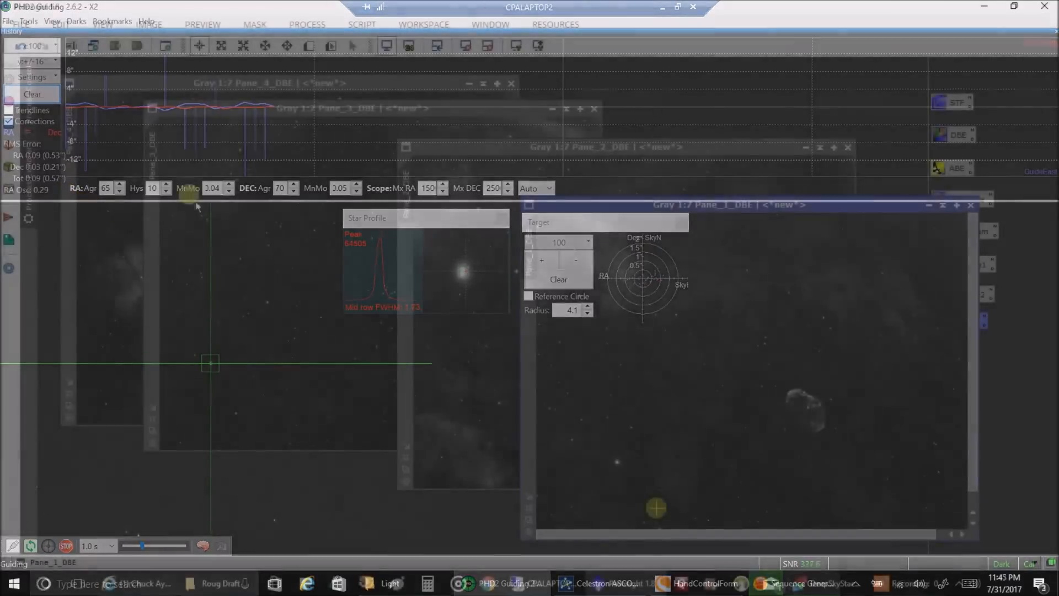
- Switch to PixInsight and bring the Pane_3_DBE image to the front
left_click(628, 583)
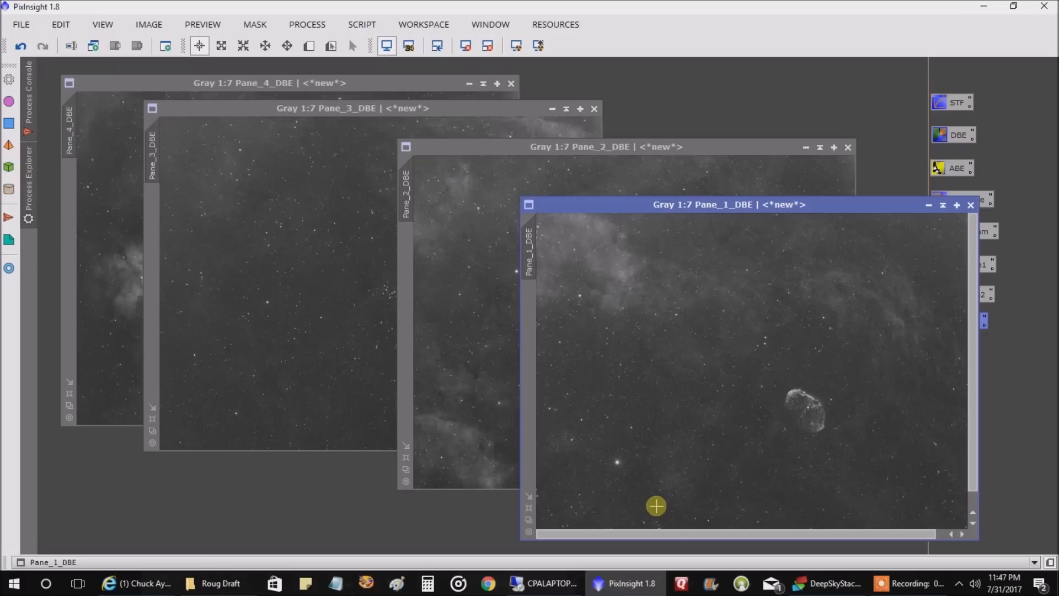
mouse_move(732, 244)
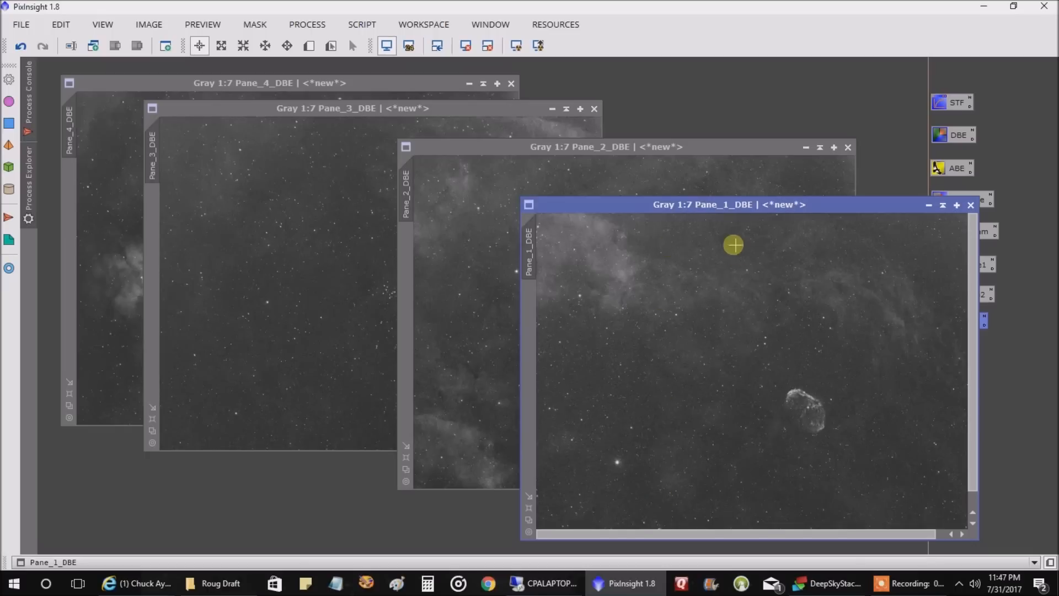
mouse_move(551, 272)
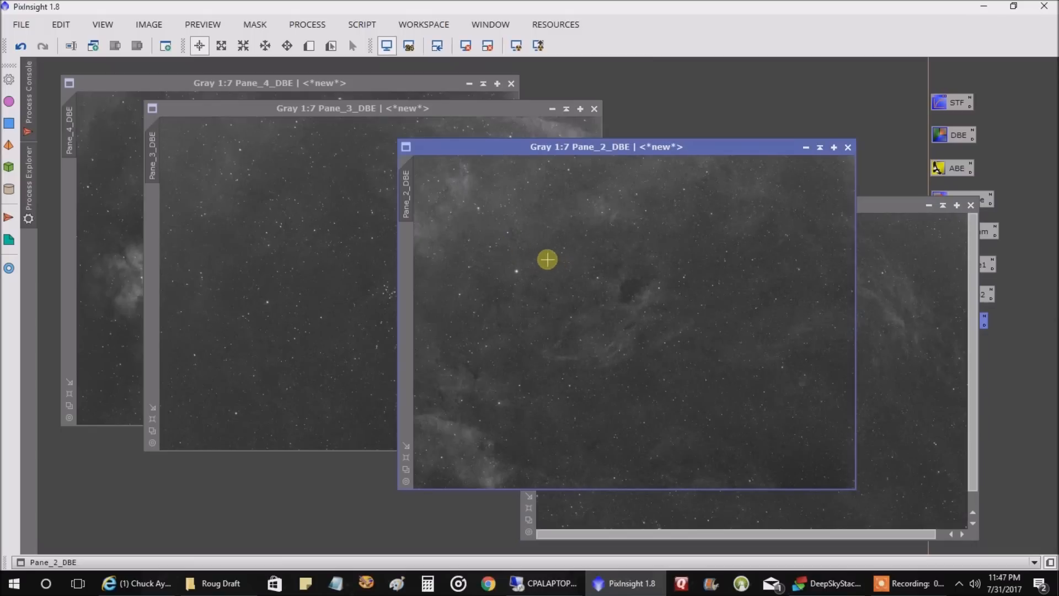
left_click(352, 108)
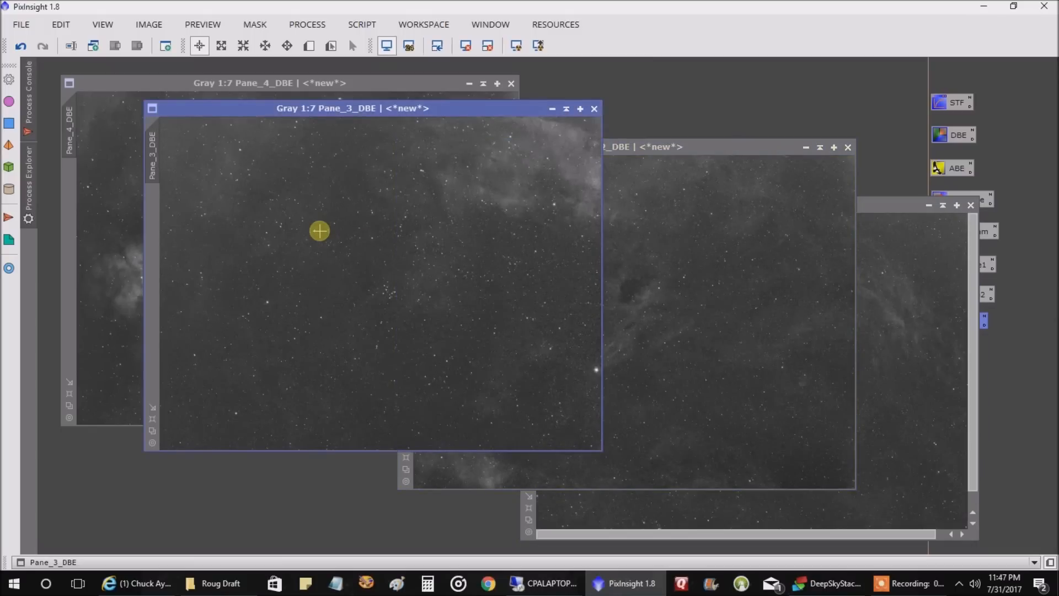
mouse_move(110, 196)
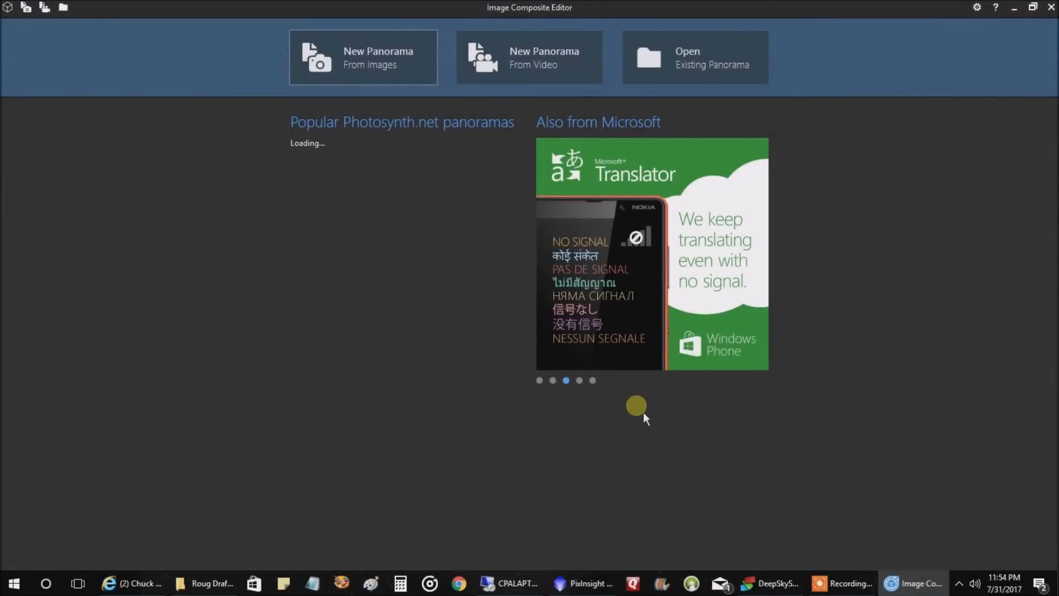
mouse_move(712, 402)
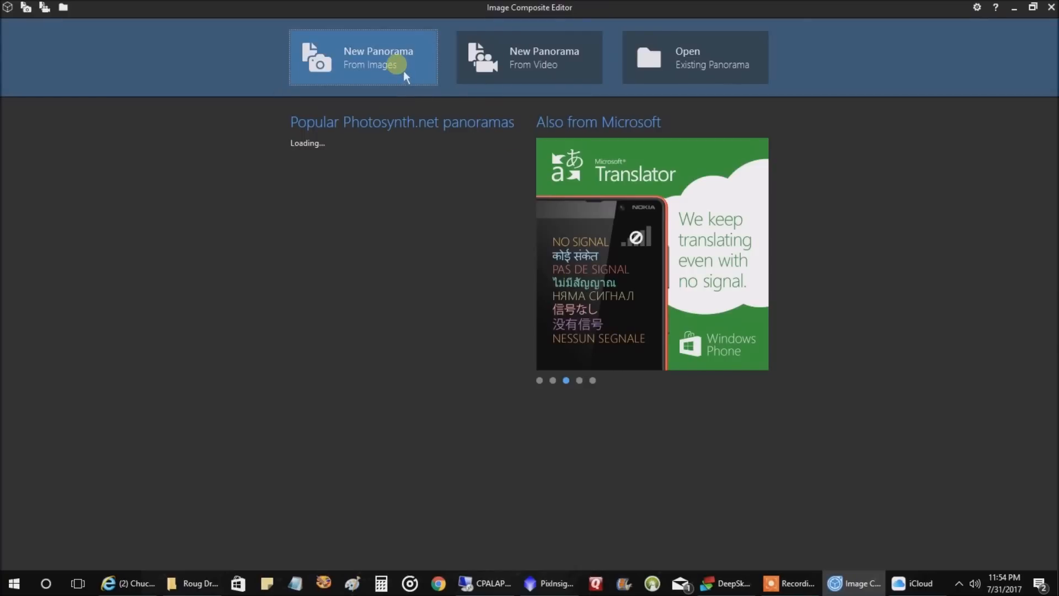
- Start a new panorama from images, choosing Pane_1_DBE.jpg in the Roug Draft 2 folder
left_click(363, 57)
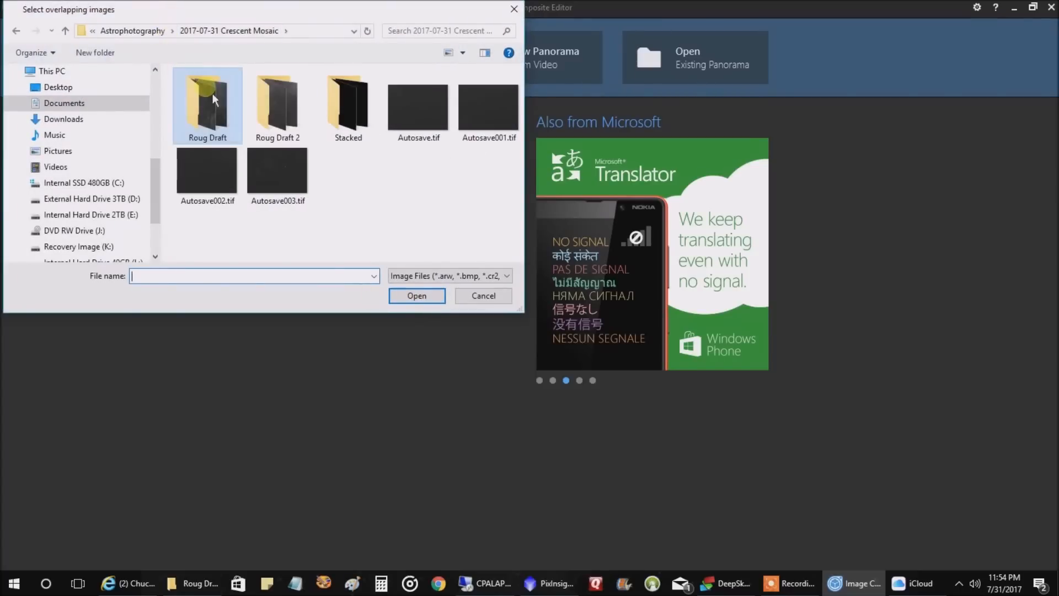
double_click(277, 93)
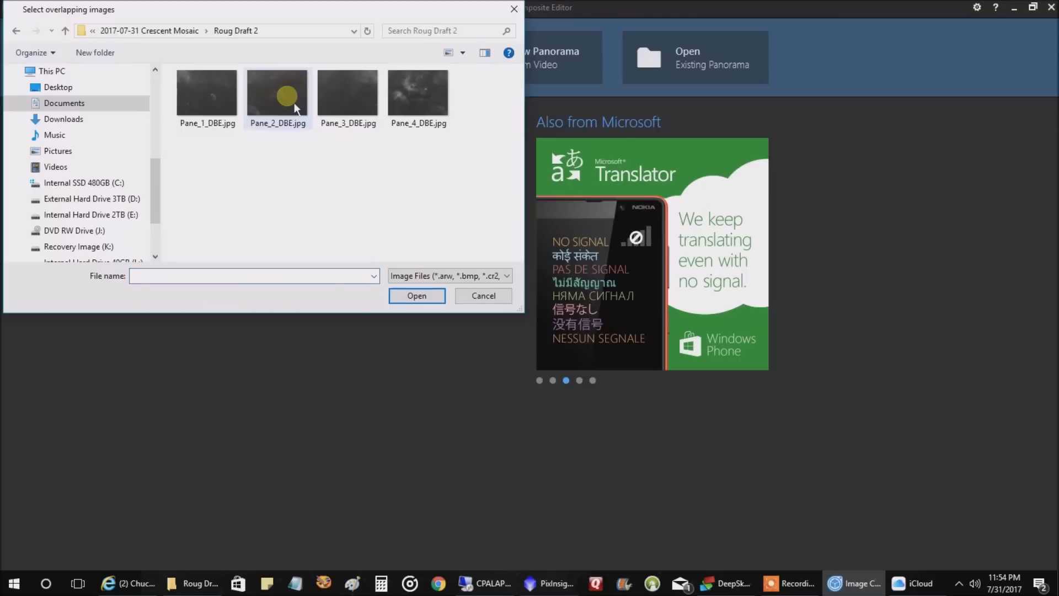
left_click(206, 93)
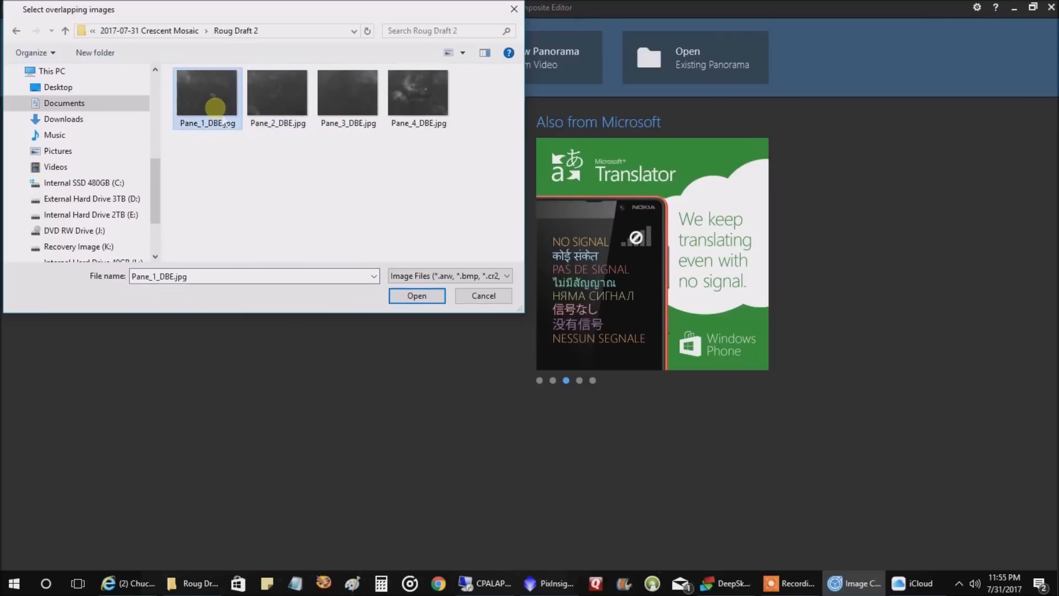
left_click(415, 295)
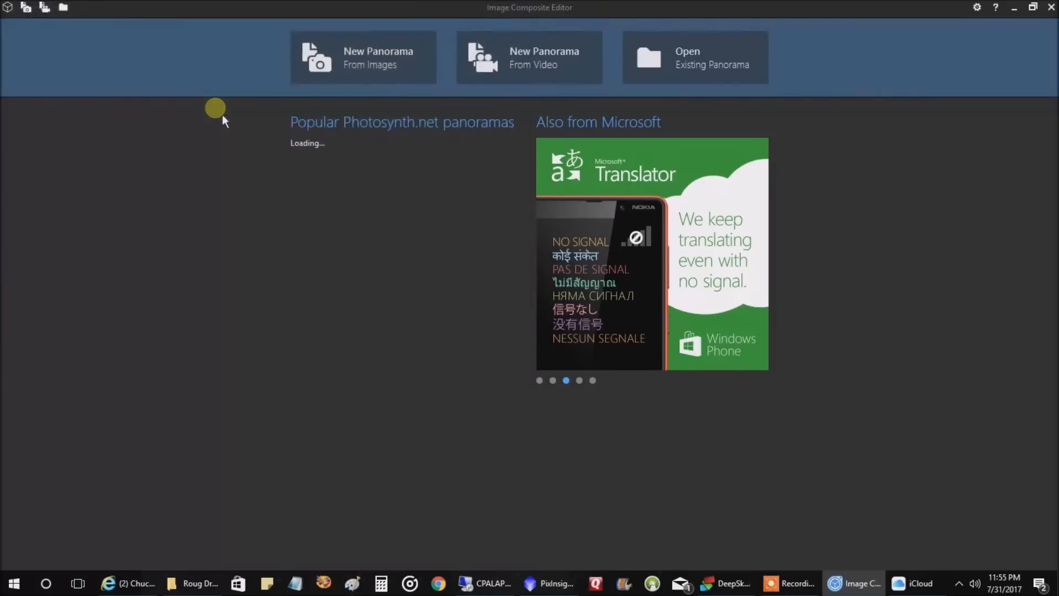
- Import Pane_1 through Pane_4_DBE.jpg, review the panes, and stitch all four together
left_click(363, 57)
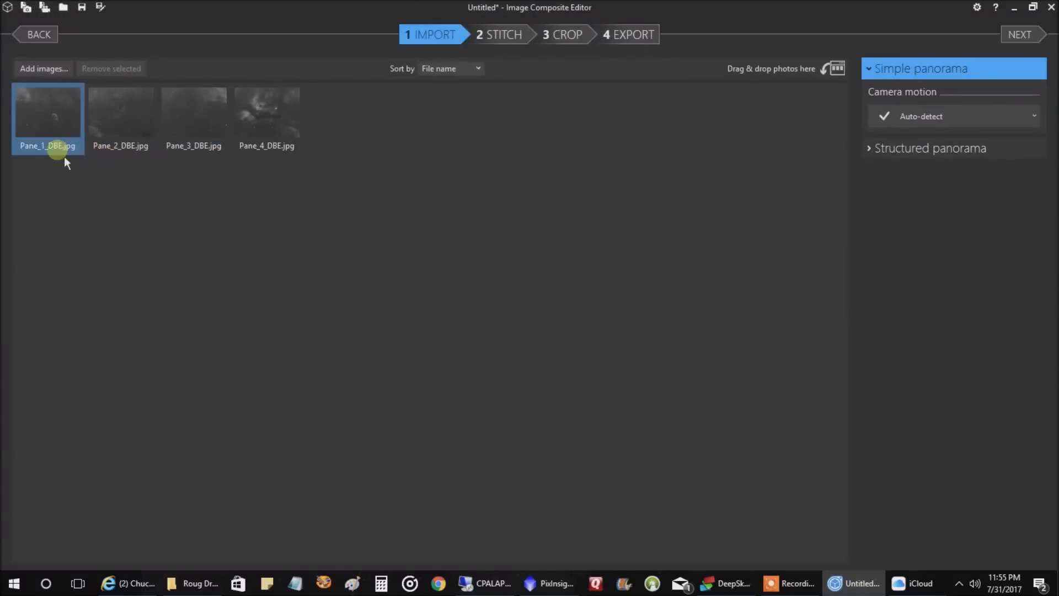
left_click(194, 115)
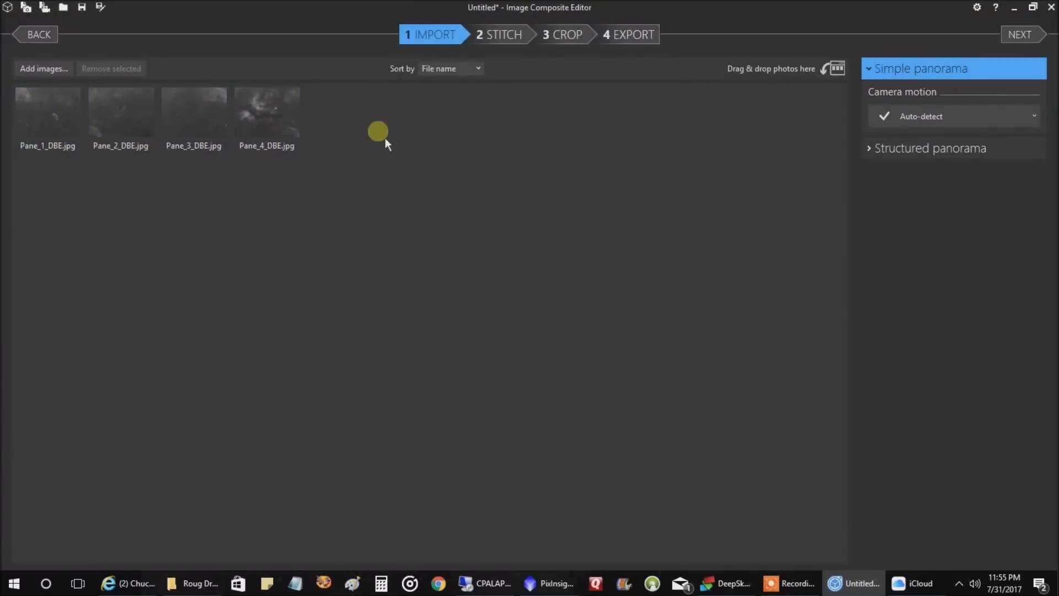
mouse_move(377, 148)
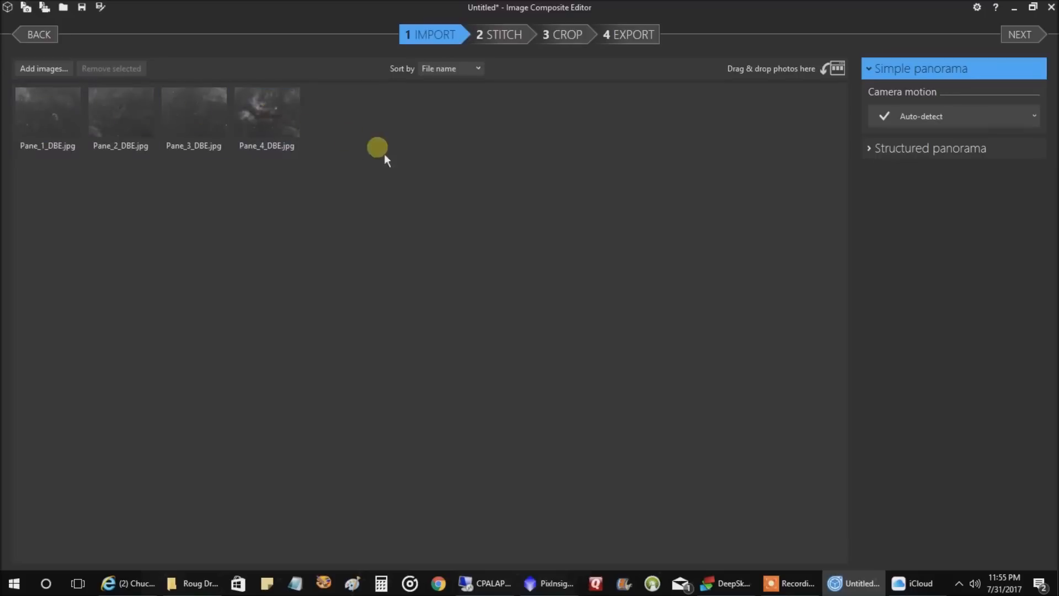
left_click(266, 112)
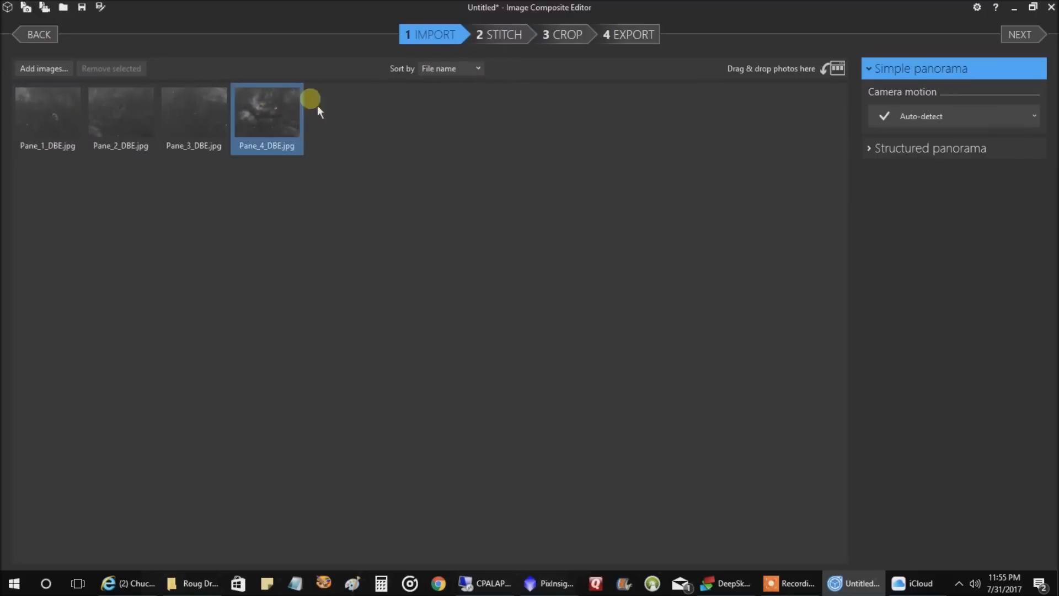
left_click(194, 113)
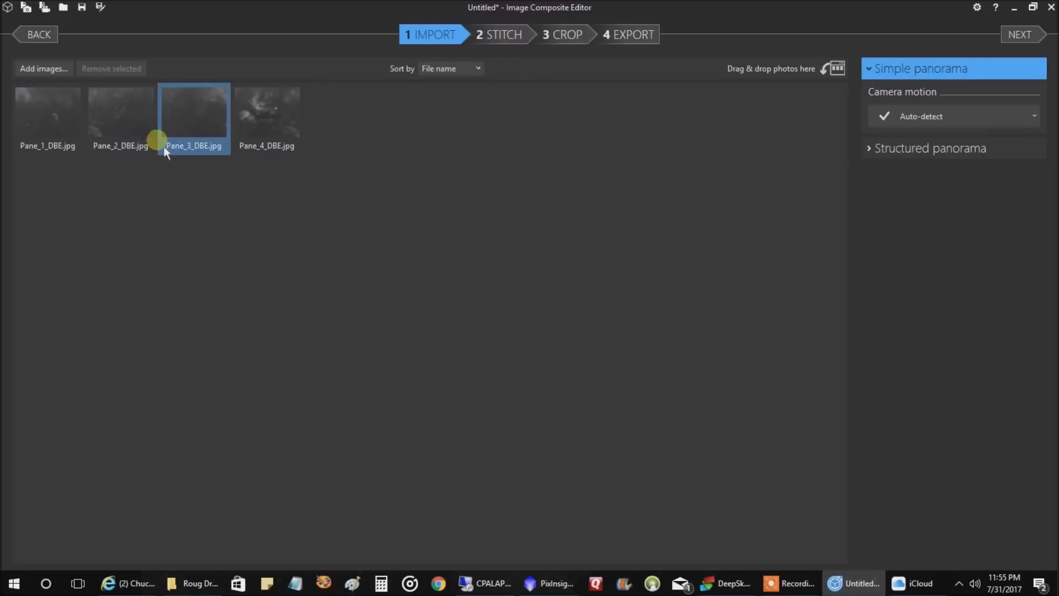
left_click(1020, 34)
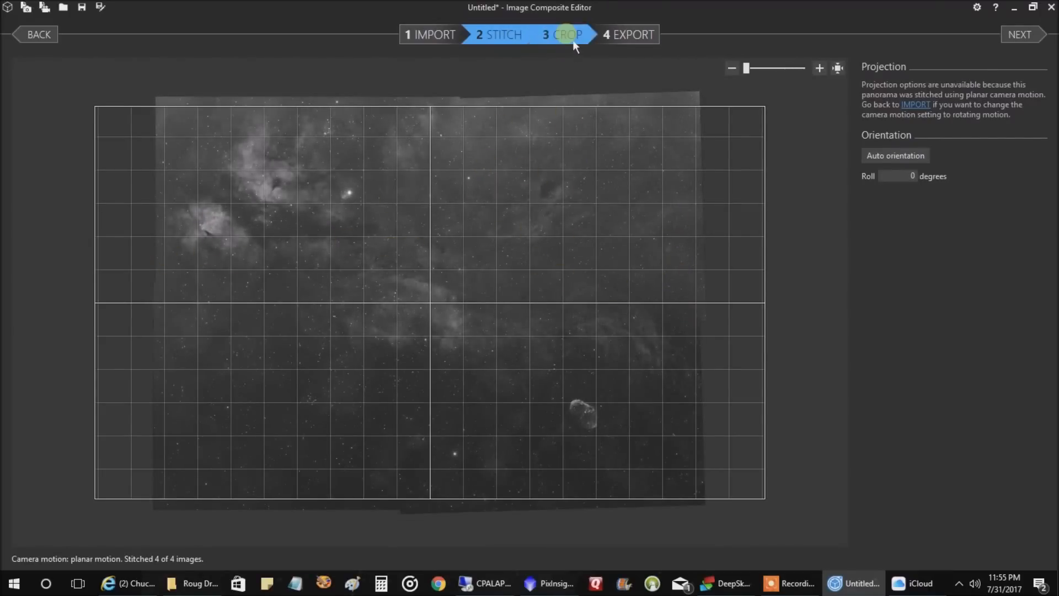
- Crop the stitched panorama to 7945 × 5981 pixels, trimming its uneven borders
left_click(564, 34)
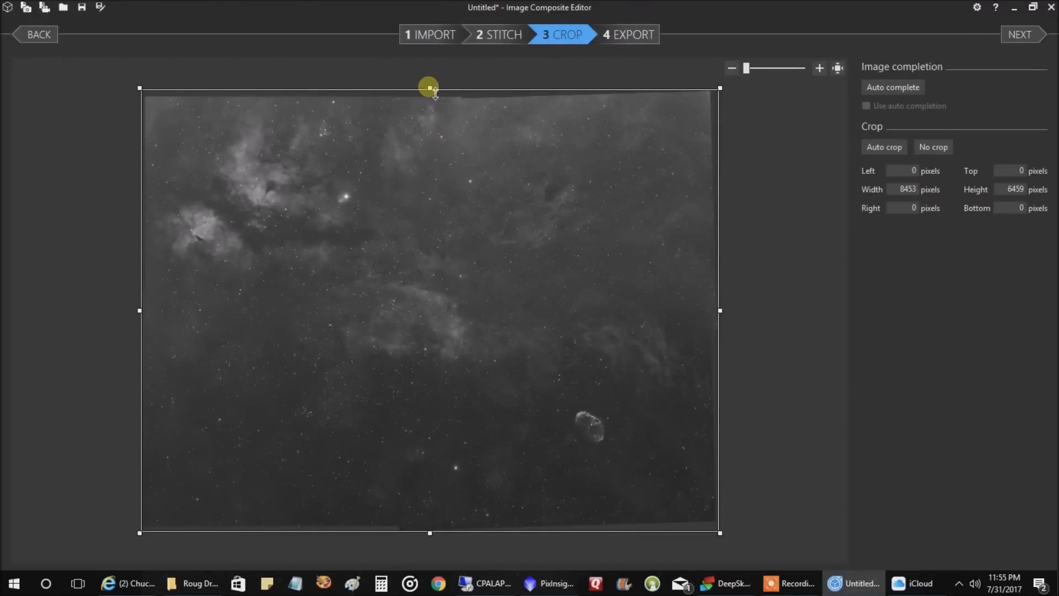
left_click_drag(427, 88, 428, 100)
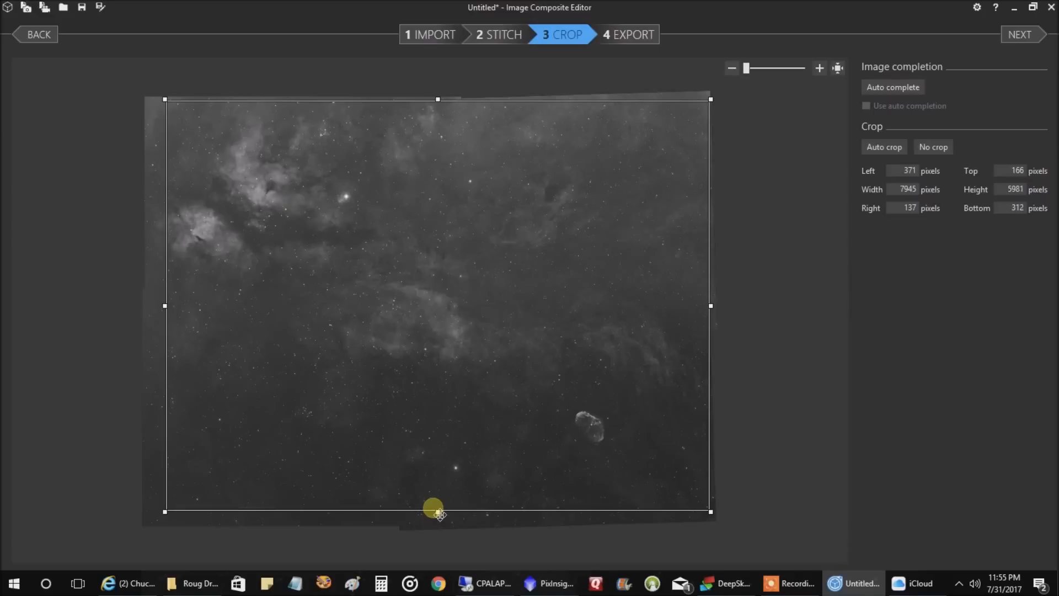
mouse_move(709, 308)
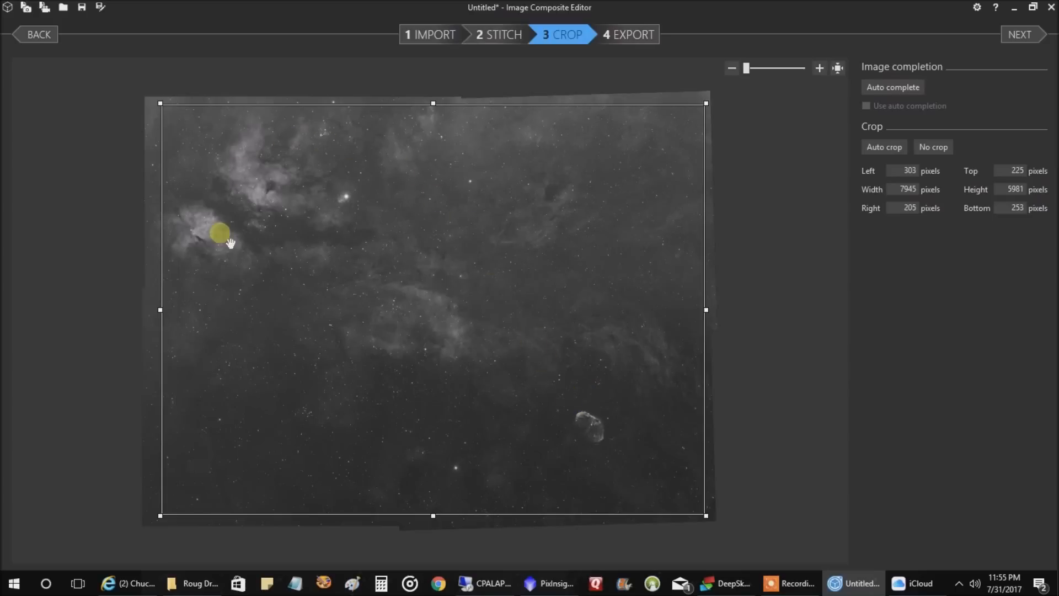
left_click(629, 34)
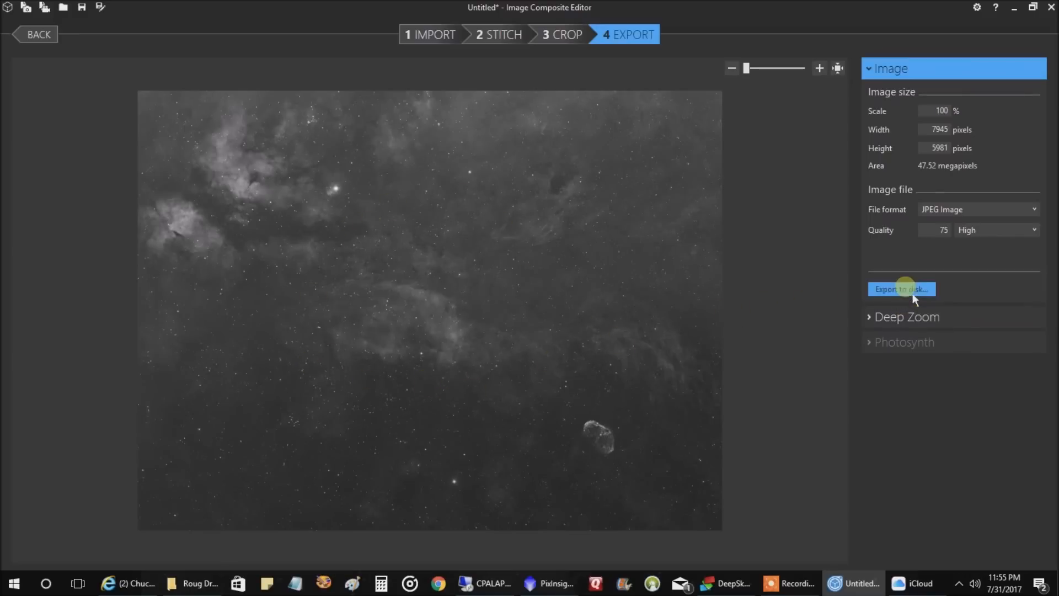
- Export the panorama as Pane_1_DBE_stitch.jpg to Roug Draft 2 and open it
left_click(900, 289)
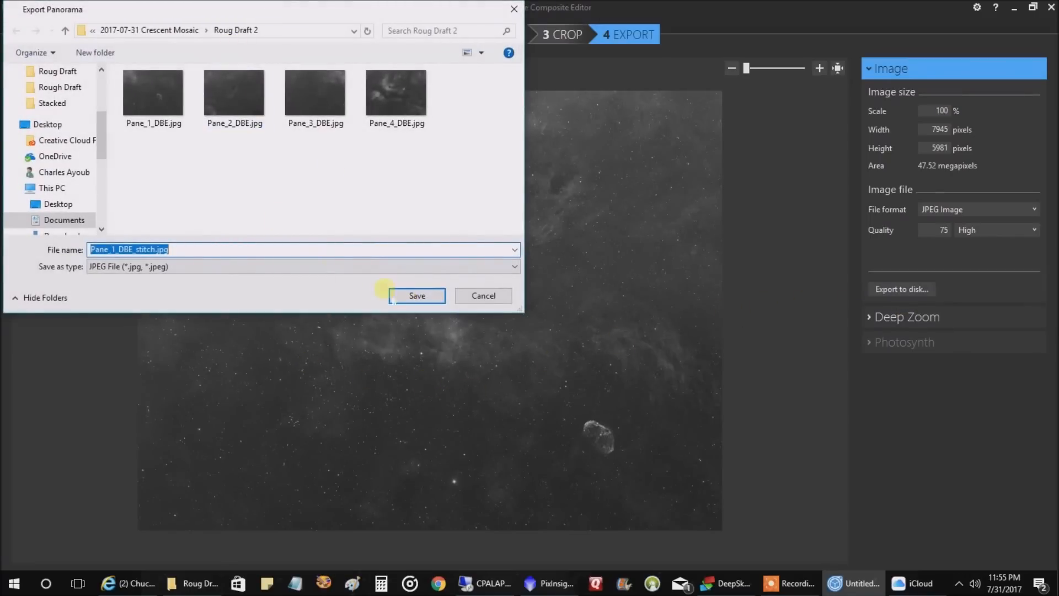
left_click(416, 296)
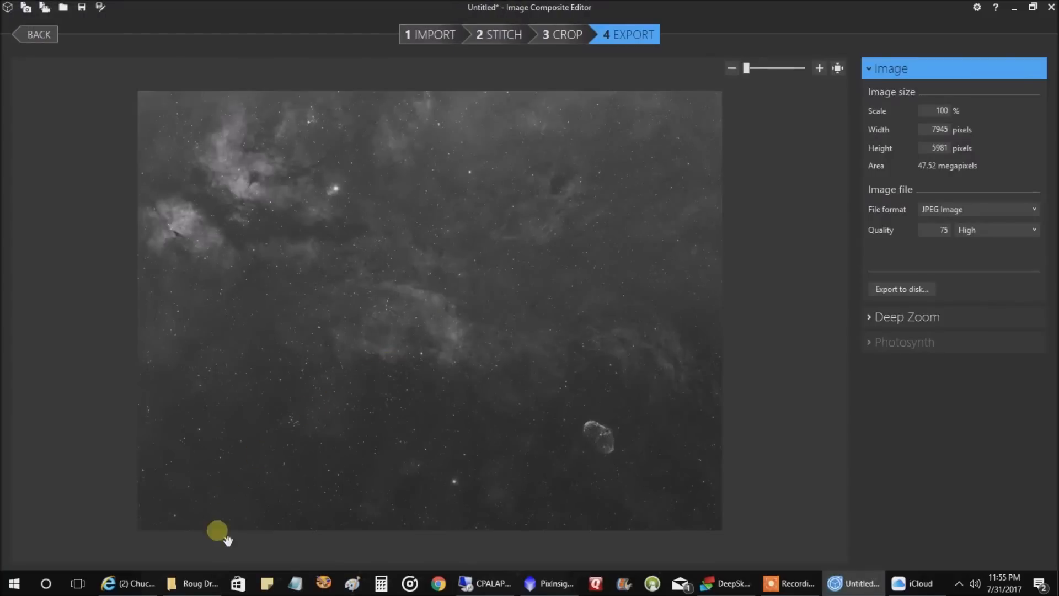
left_click(194, 583)
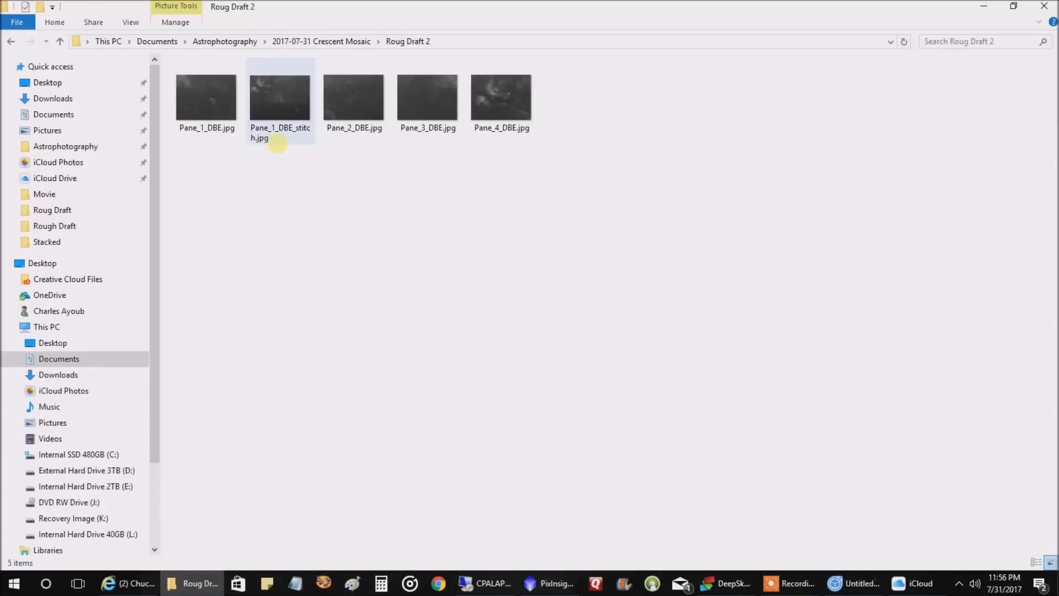
double_click(353, 99)
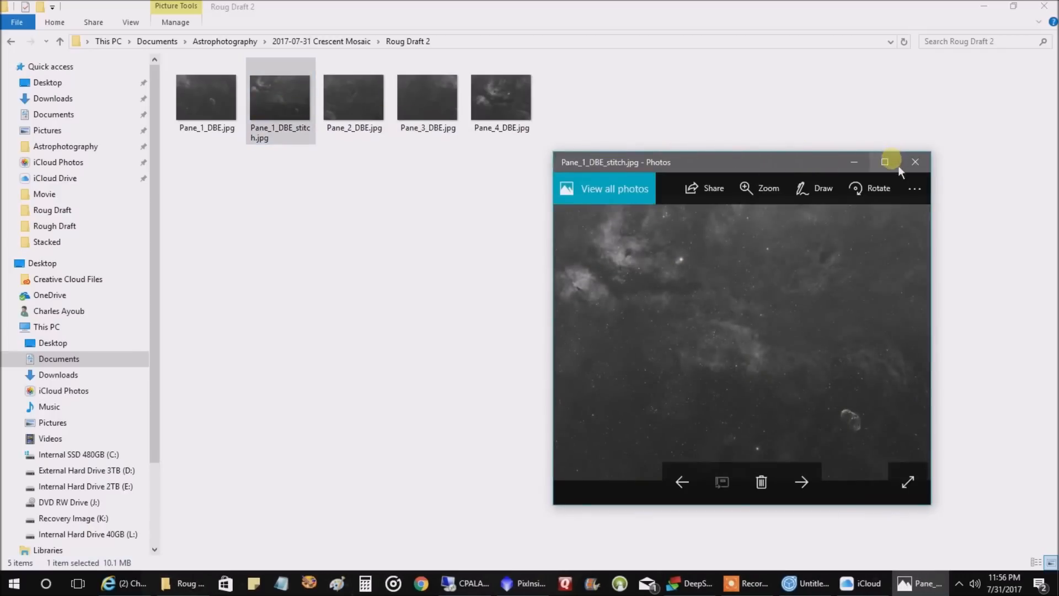
- Maximize the Photos window to view Pane_1_DBE_stitch.jpg full screen
left_click(885, 161)
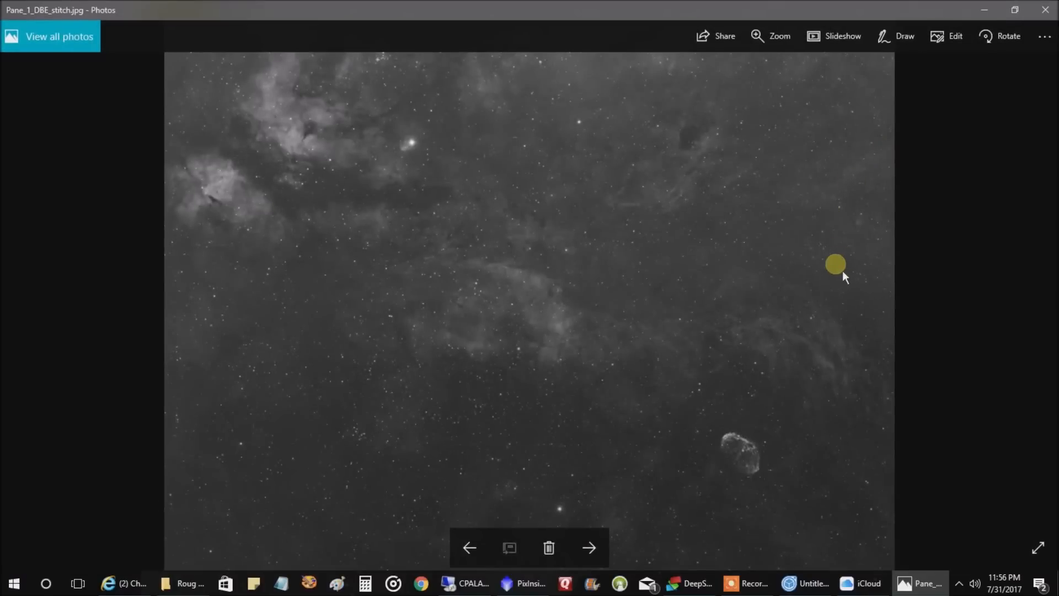
mouse_move(696, 374)
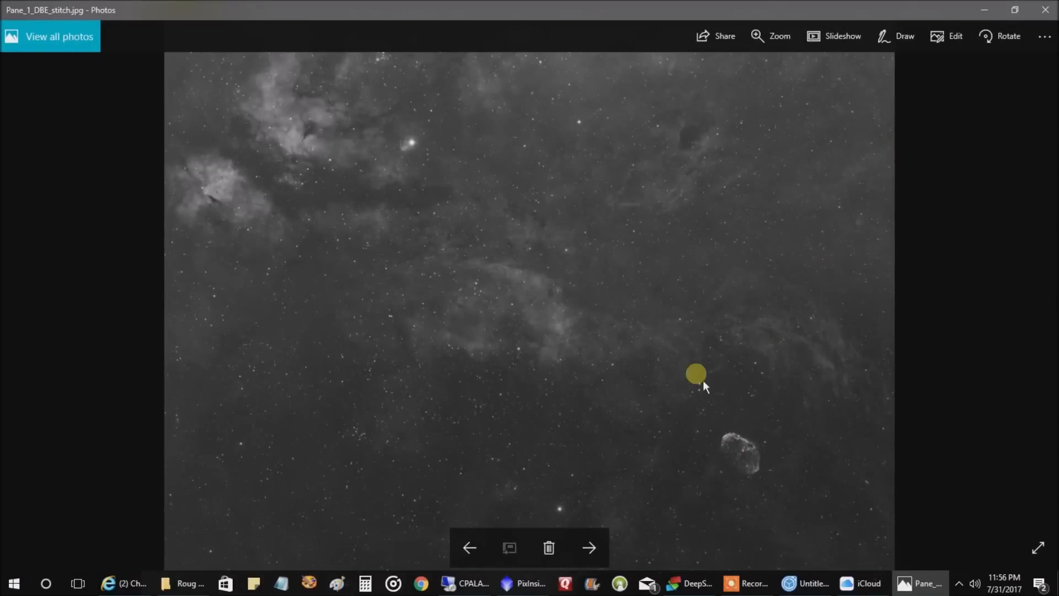
mouse_move(593, 507)
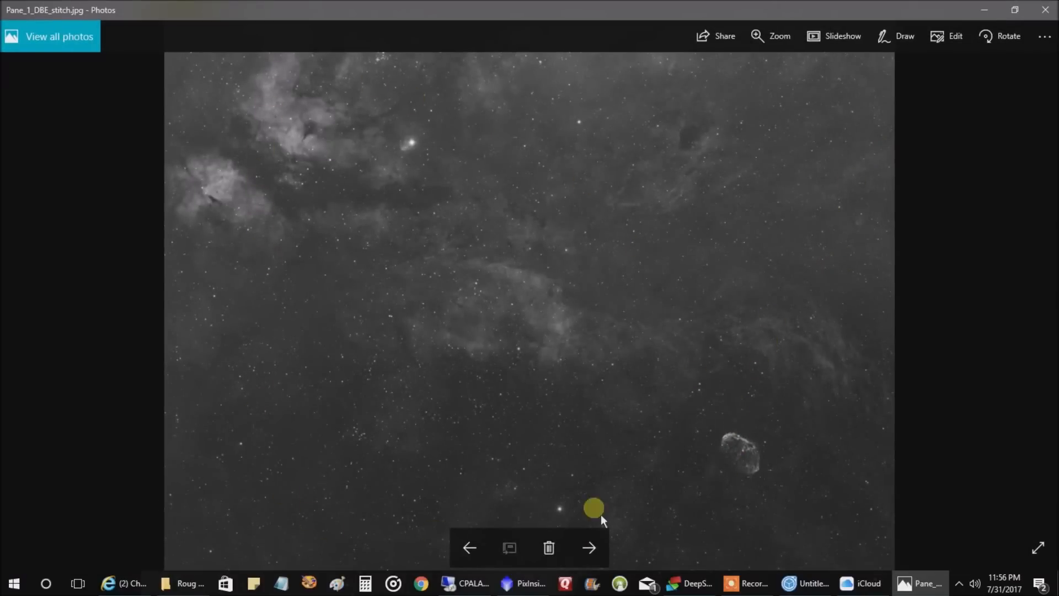
mouse_move(756, 127)
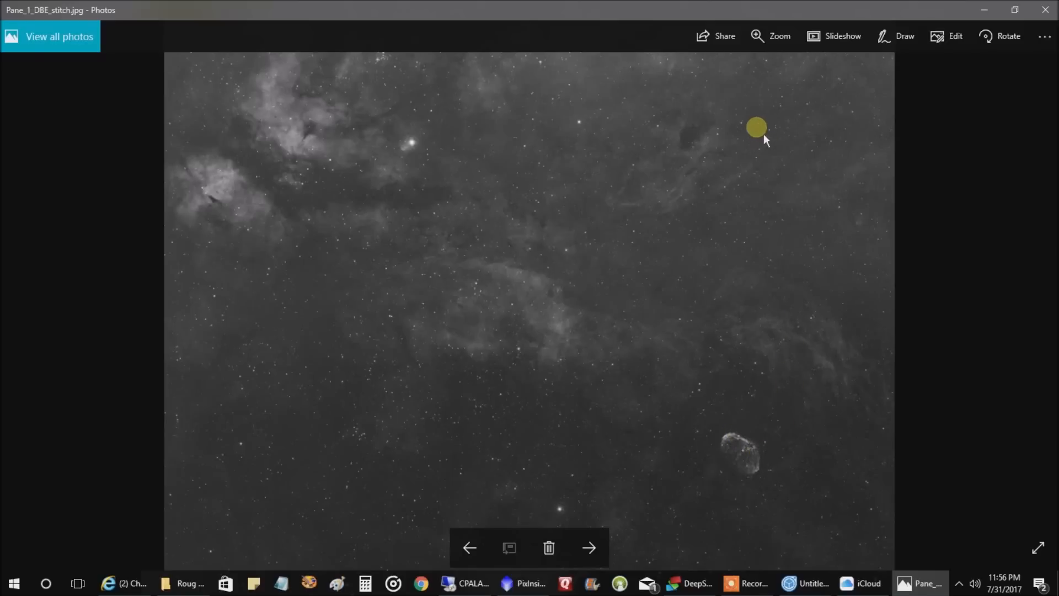
mouse_move(419, 429)
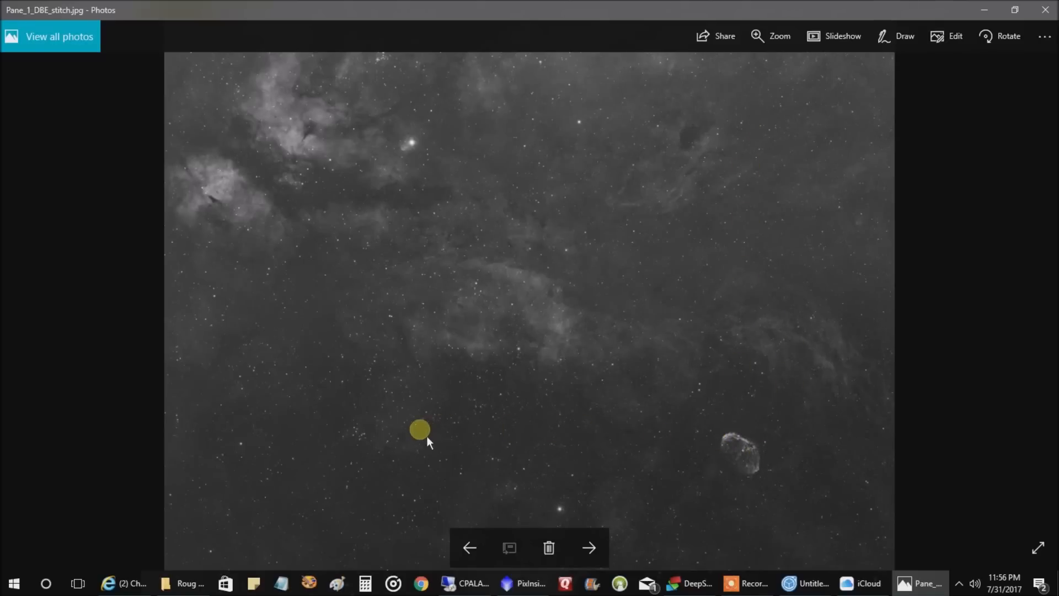
mouse_move(719, 127)
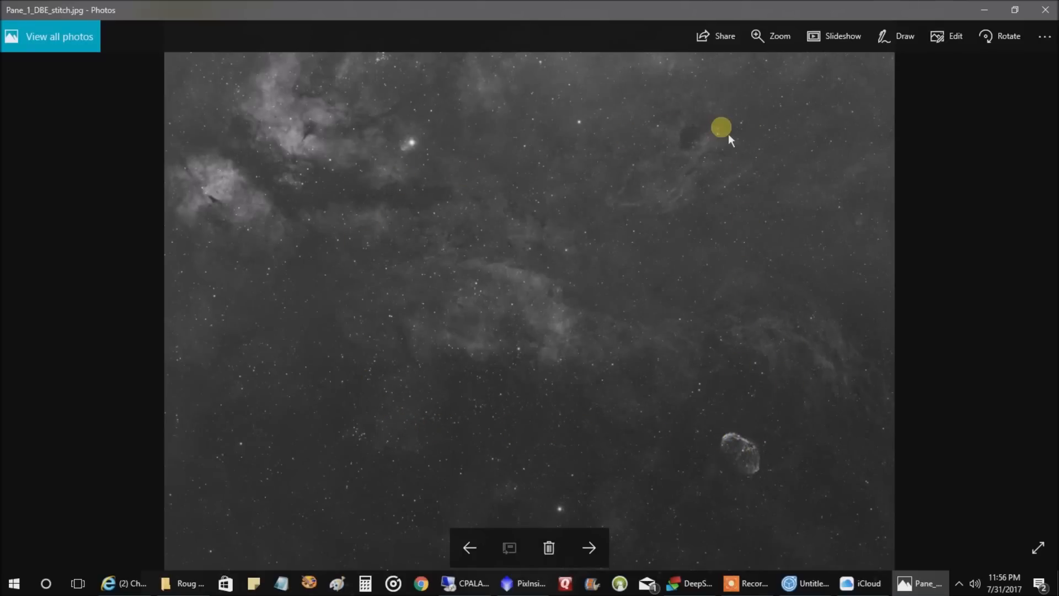